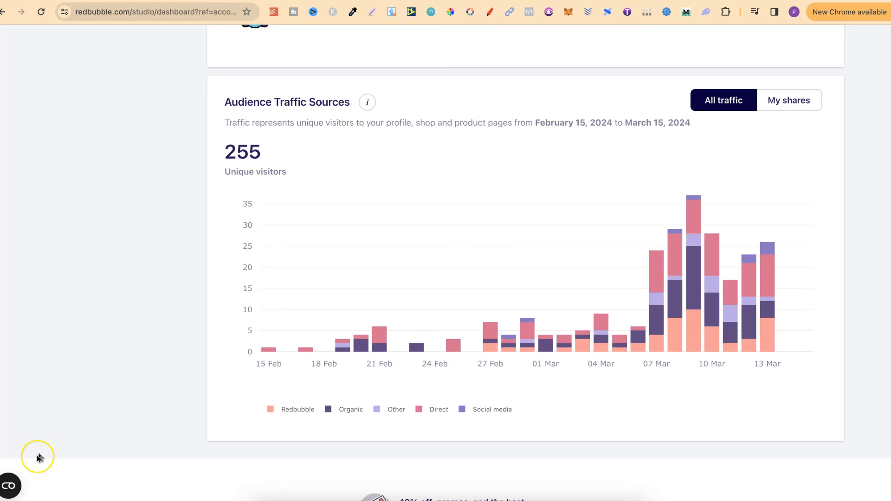
pyautogui.moveTo(40, 459)
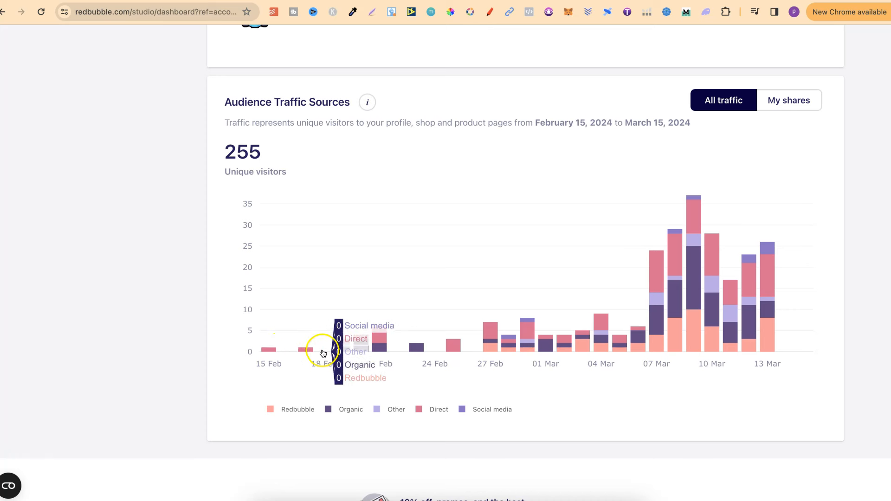
pyautogui.moveTo(447, 349)
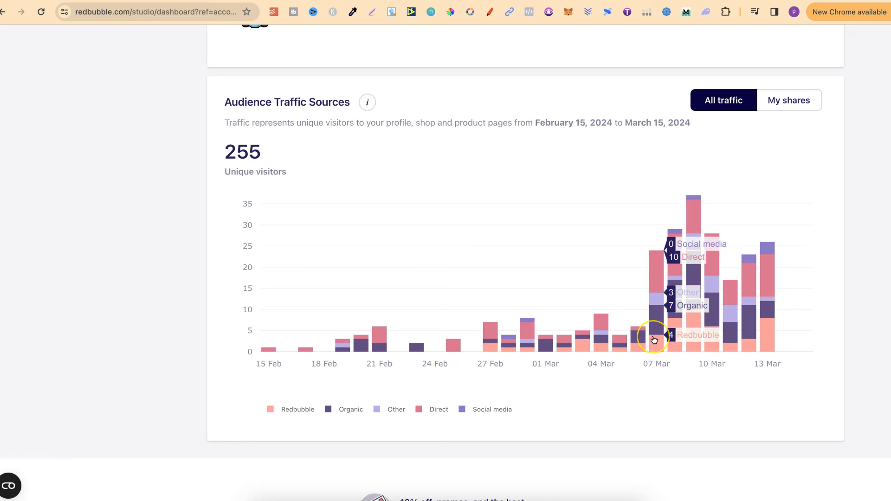
pyautogui.moveTo(654, 352)
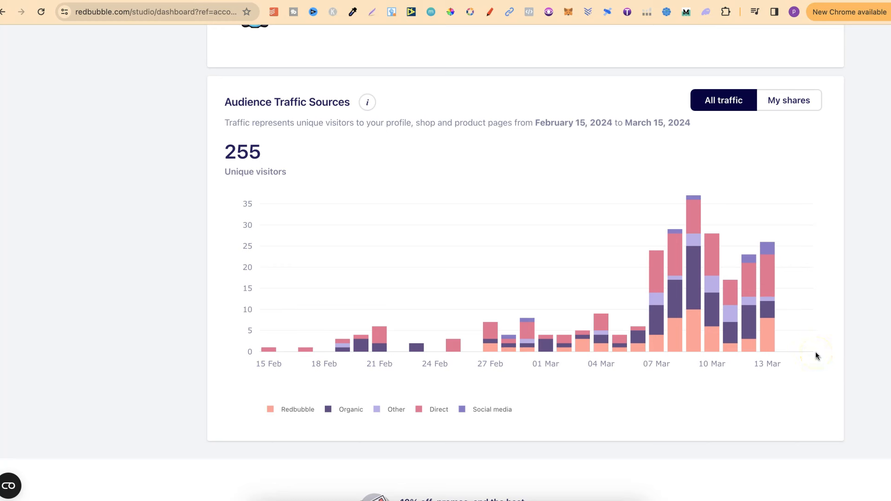
pyautogui.moveTo(817, 355)
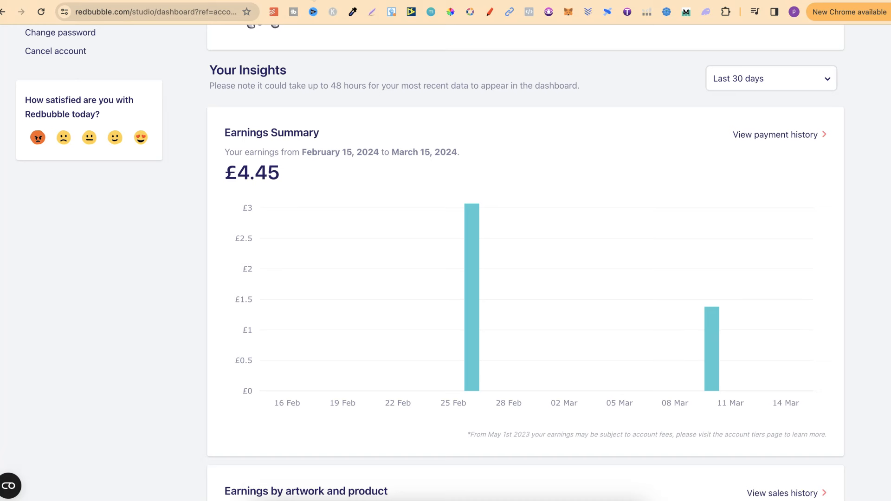
pyautogui.moveTo(474, 41)
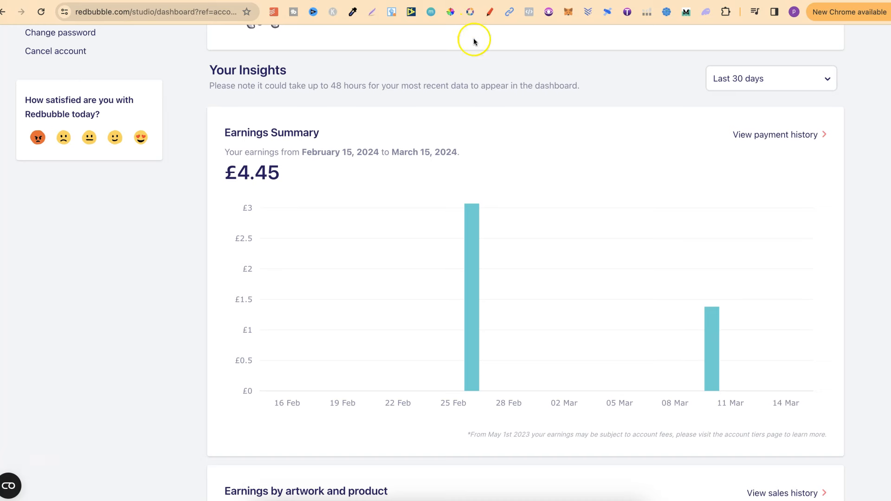
pyautogui.moveTo(467, 306)
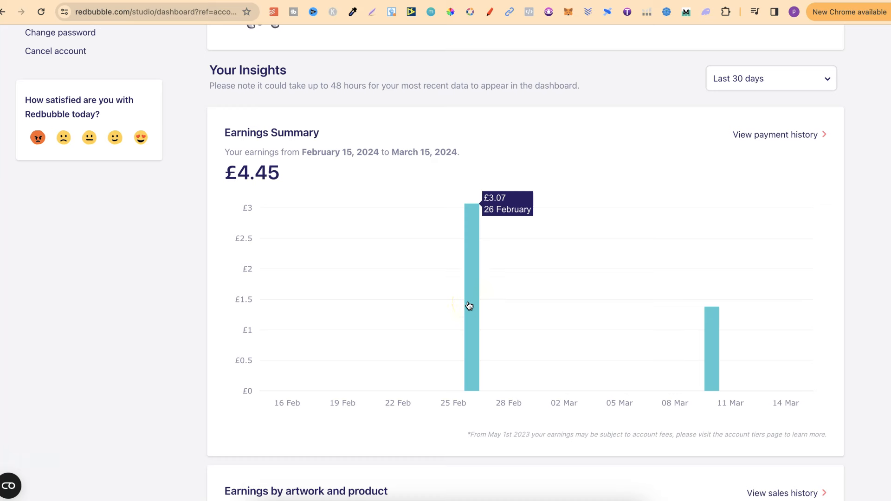
pyautogui.moveTo(579, 286)
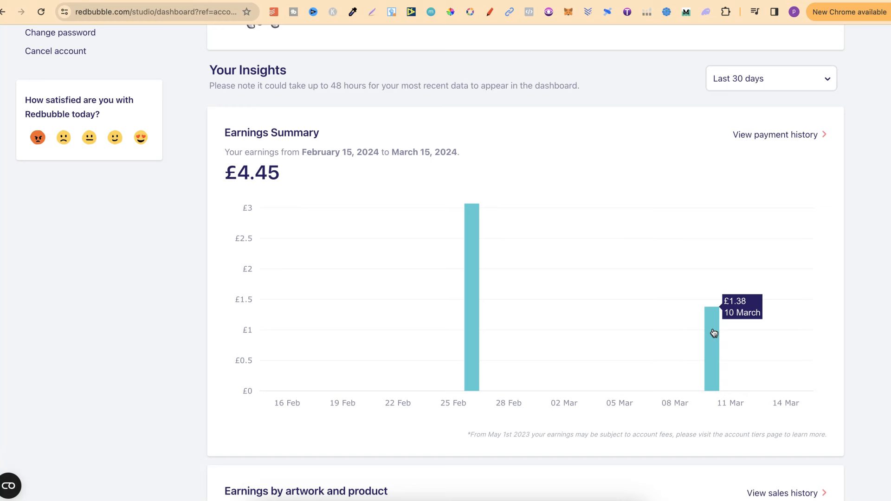
pyautogui.moveTo(471, 300)
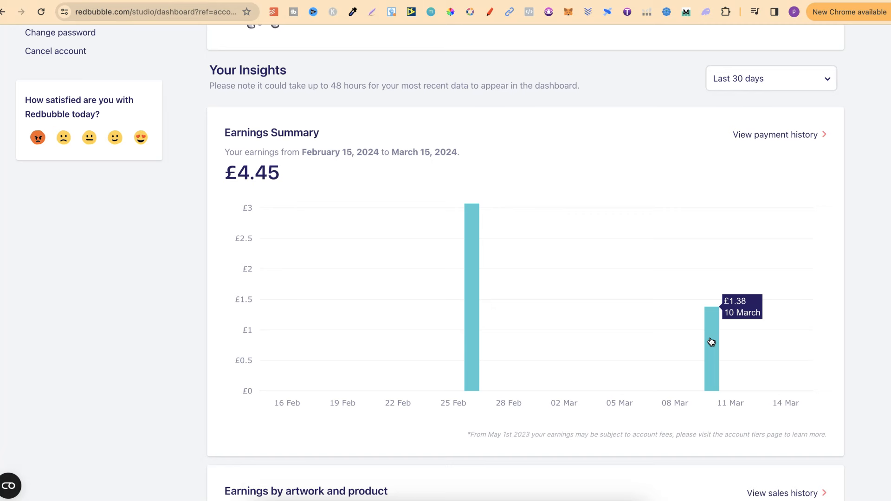
# - Scroll down to the Audience Traffic Sources chart showing 255 unique visitors
pyautogui.scroll(-3)
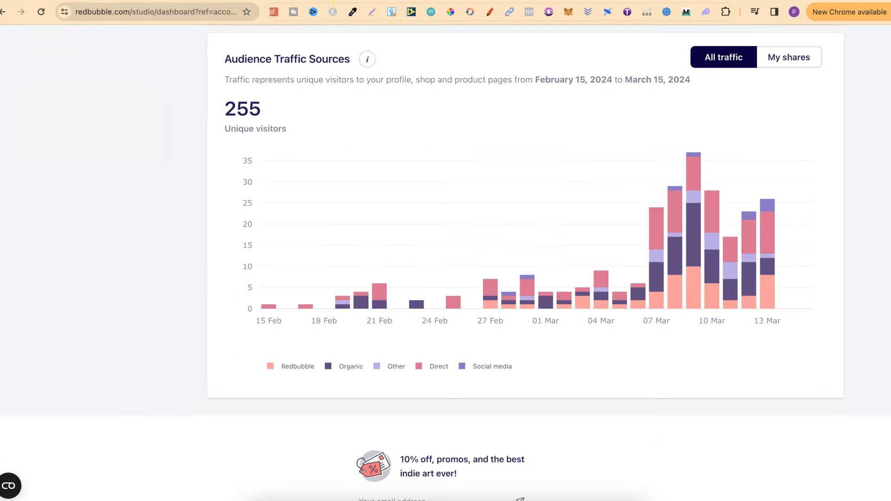
pyautogui.moveTo(858, 306)
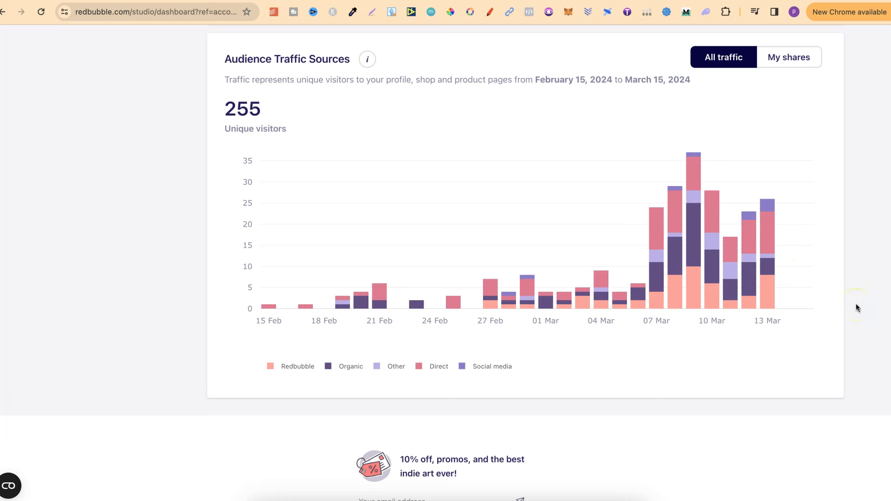
pyautogui.moveTo(733, 289)
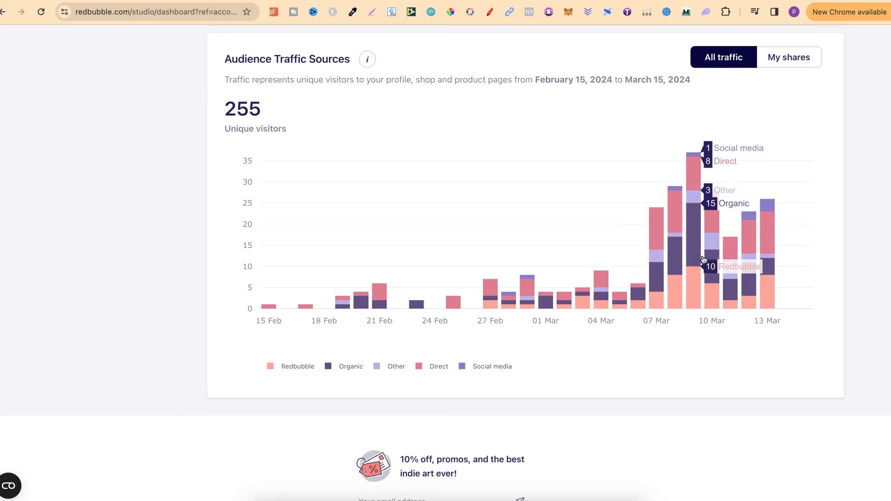
pyautogui.moveTo(814, 255)
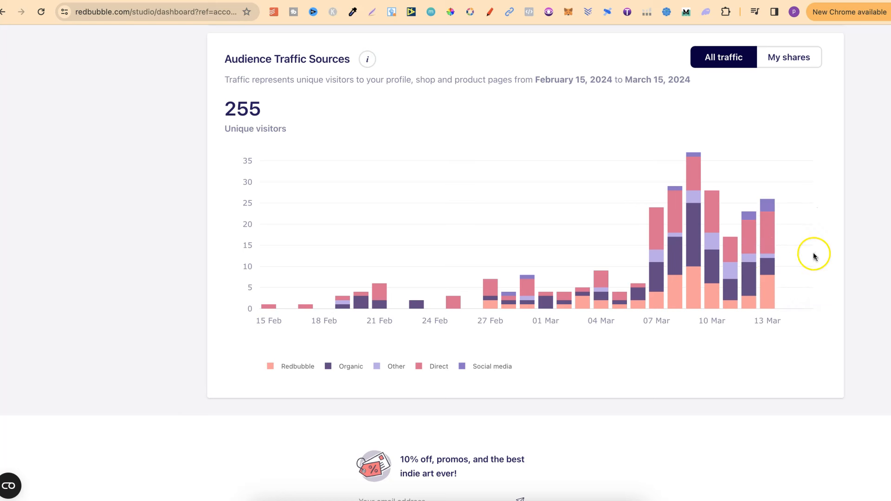
pyautogui.moveTo(814, 256)
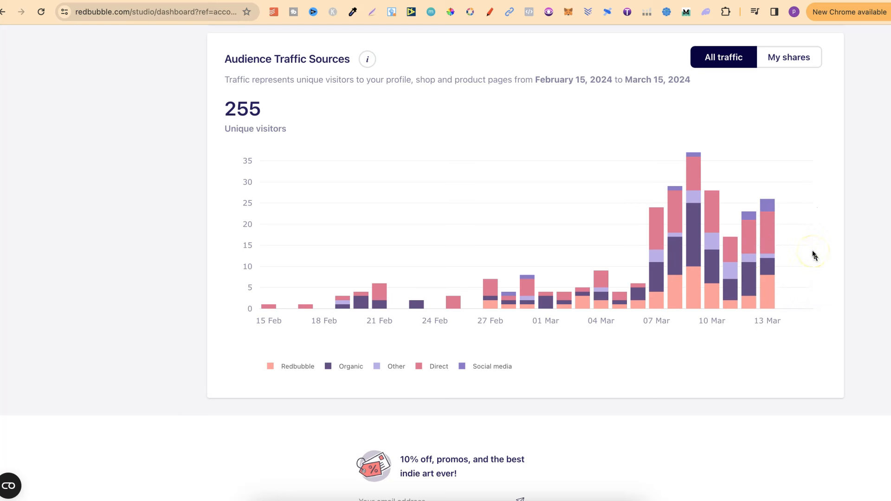
pyautogui.moveTo(814, 255)
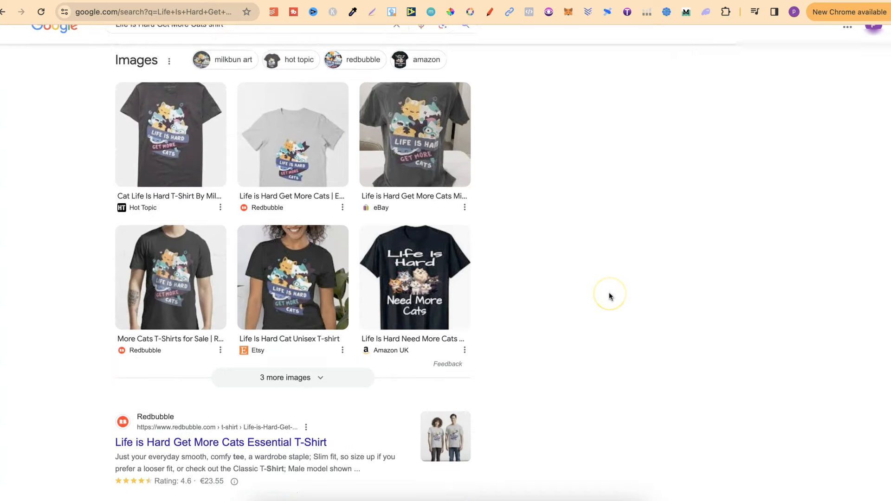
# - Scroll through the 'Life Is Hard Get More Cats shirt' results from Redbubble, Amazon, Etsy and others
pyautogui.scroll(-3)
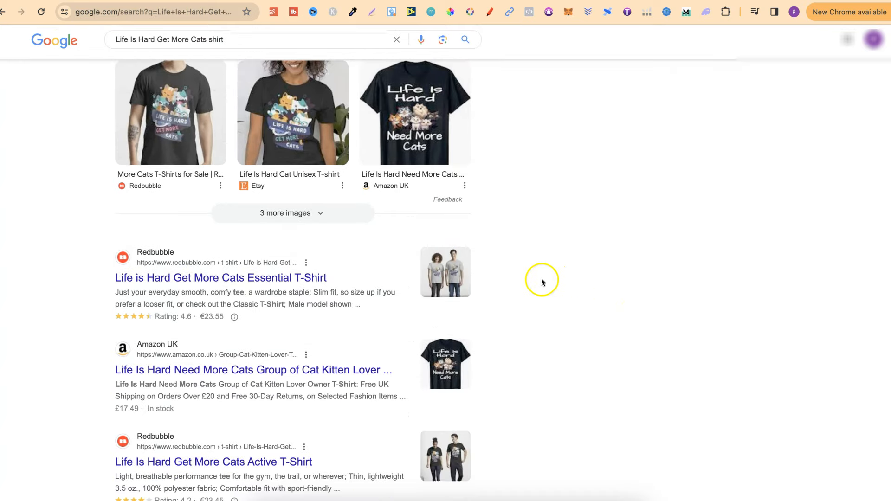
pyautogui.scroll(-3)
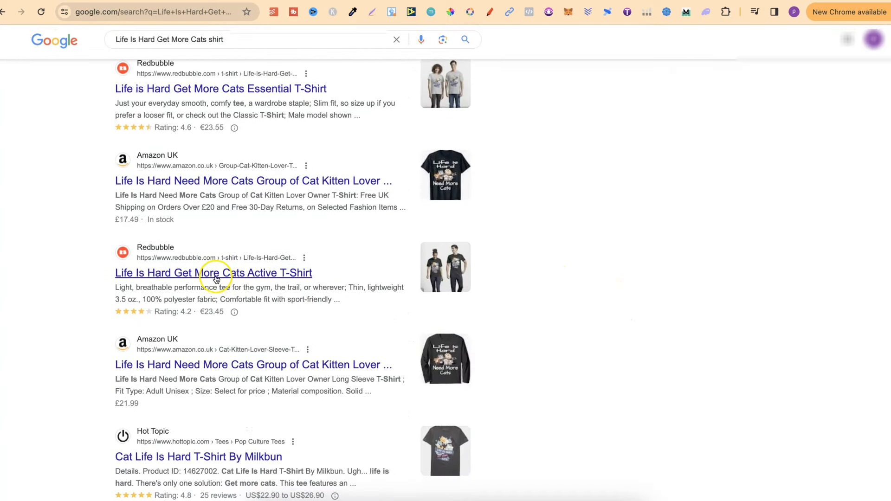
pyautogui.scroll(-3)
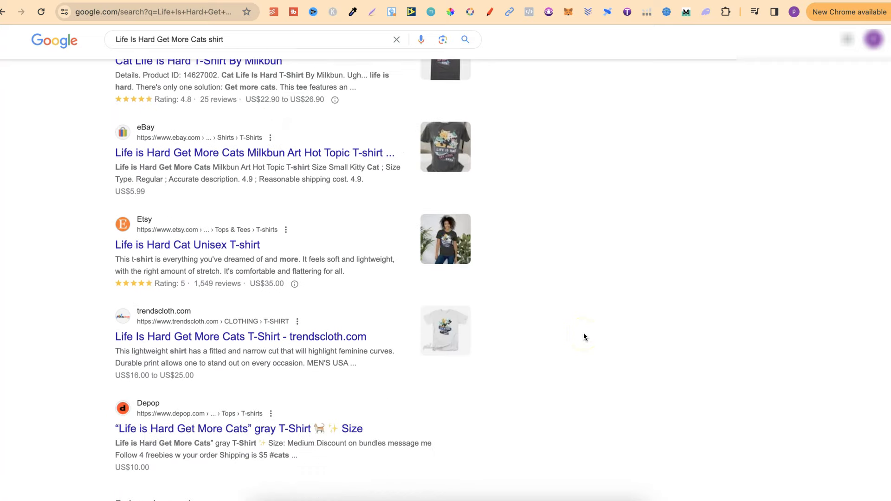
pyautogui.scroll(-3)
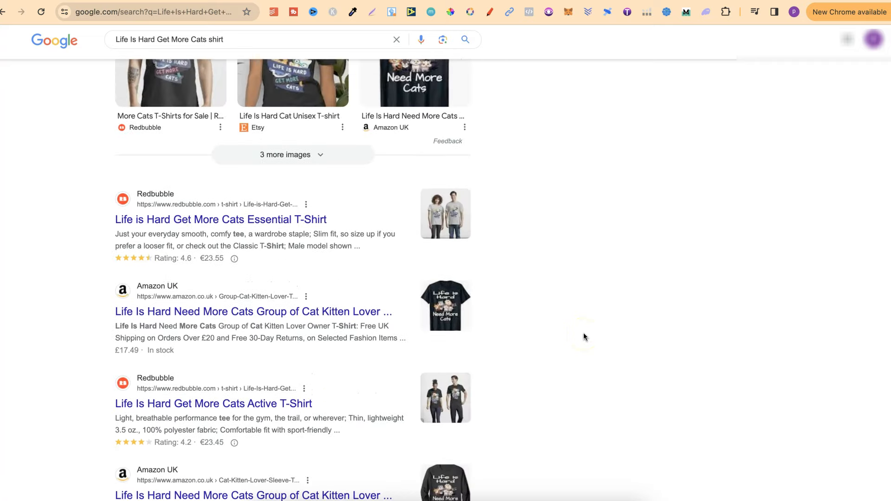
pyautogui.scroll(3)
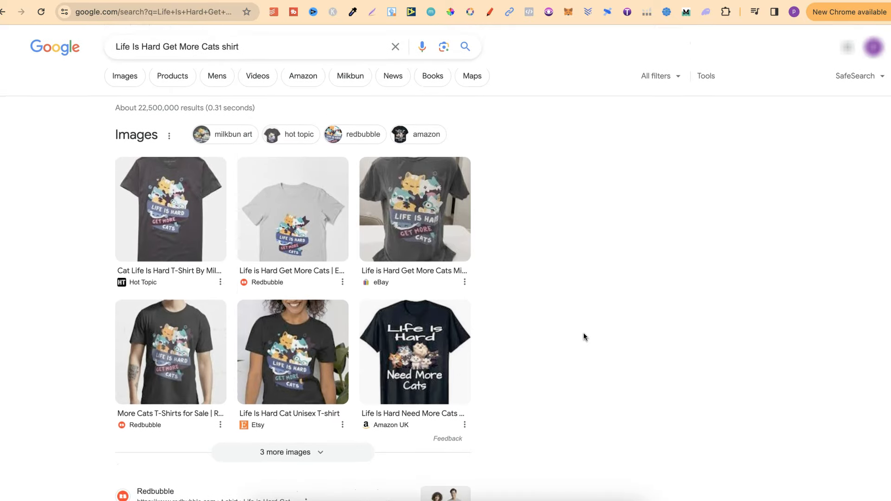
pyautogui.scroll(-3)
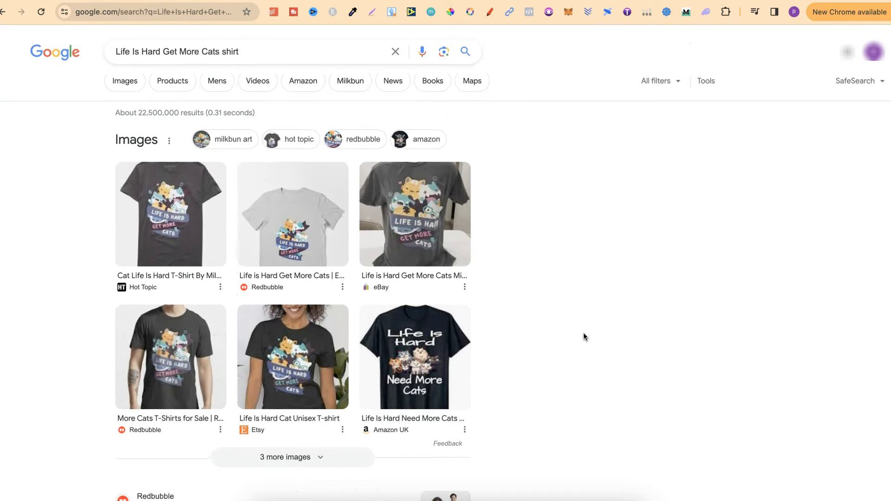
pyautogui.moveTo(580, 344)
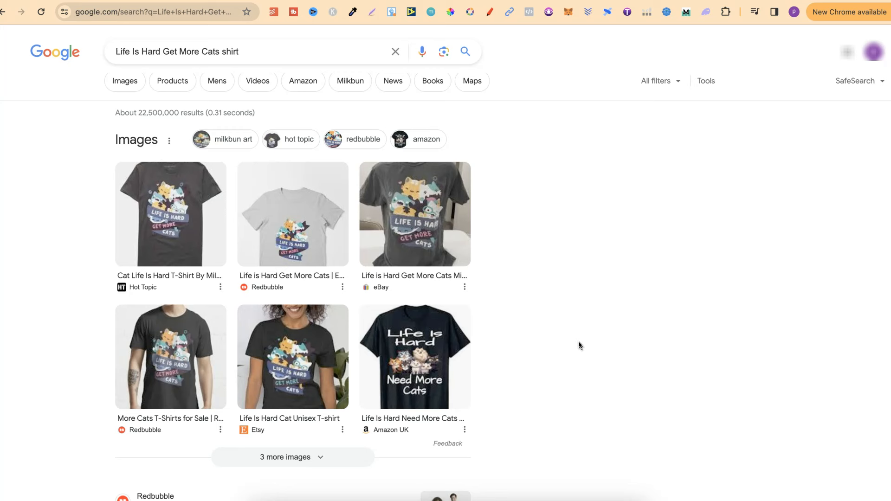
pyautogui.moveTo(577, 343)
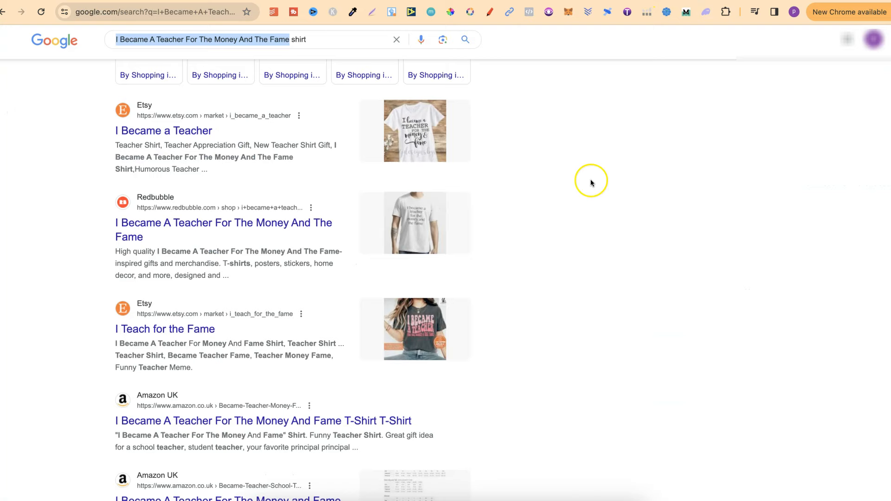
# - Scroll through the teacher-shirt shopping listings from TeePublic, Redbubble and Etsy at £17–£21
pyautogui.scroll(-3)
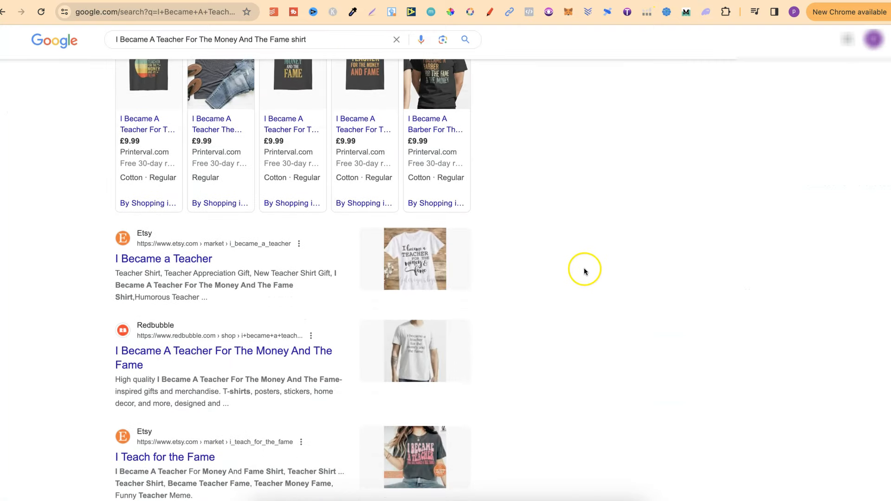
pyautogui.scroll(-3)
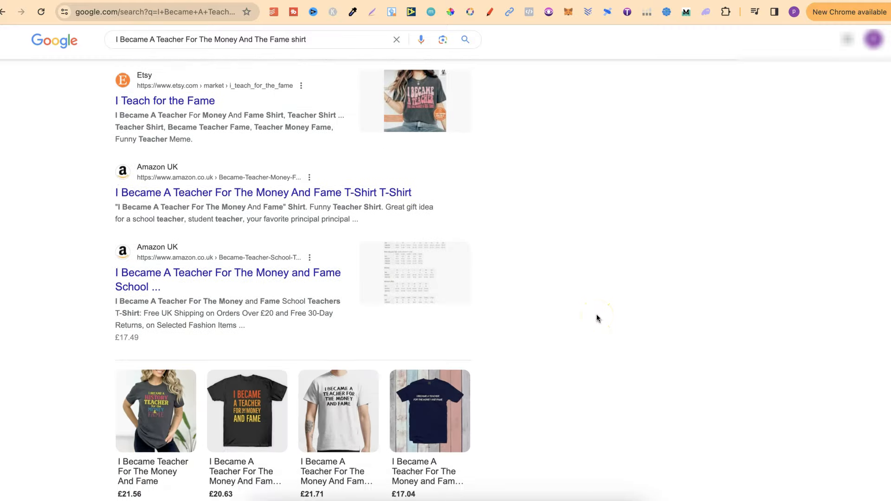
pyautogui.scroll(-3)
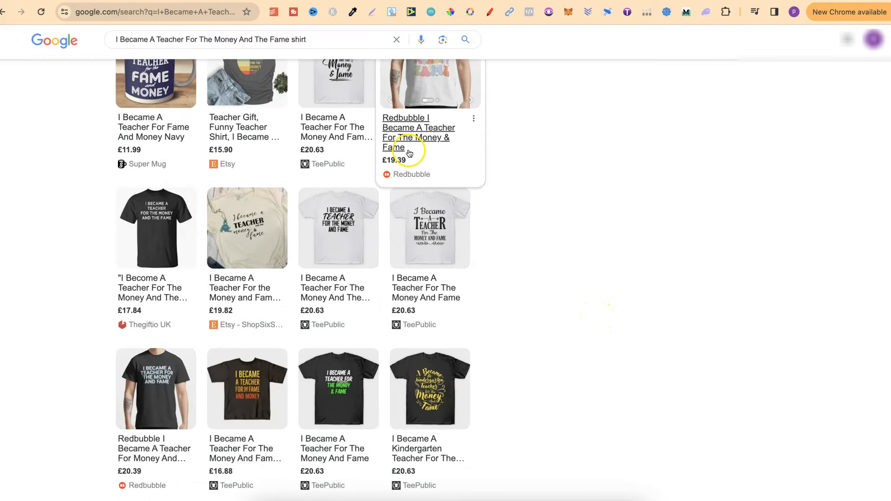
pyautogui.scroll(-3)
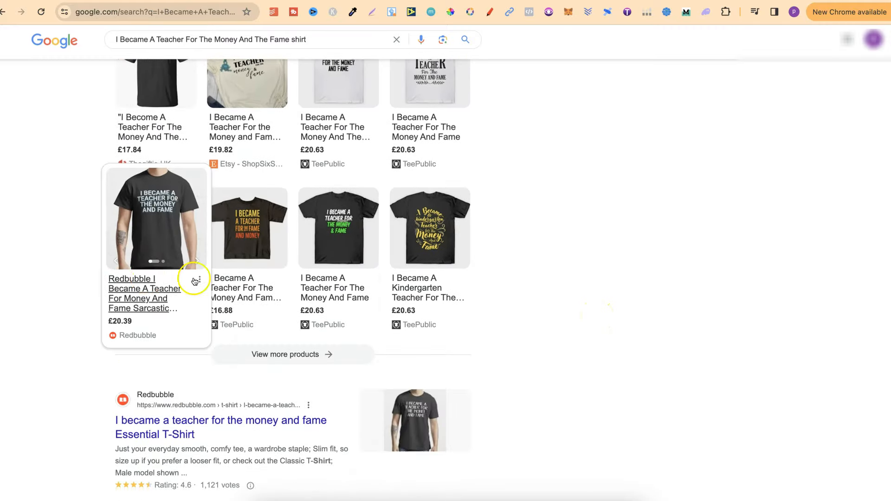
pyautogui.scroll(-3)
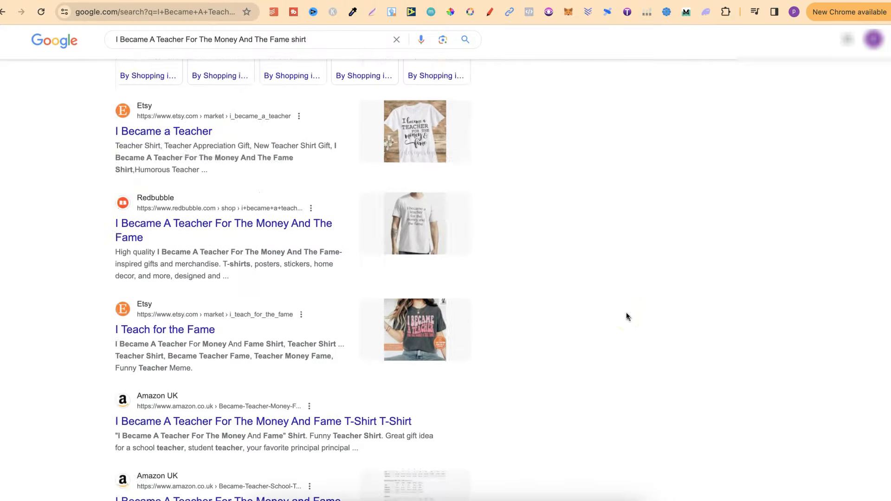
# - Open Redbubble's 484 teacher-slogan results, then return to the dashboard's 255-visitor traffic chart
pyautogui.click(224, 230)
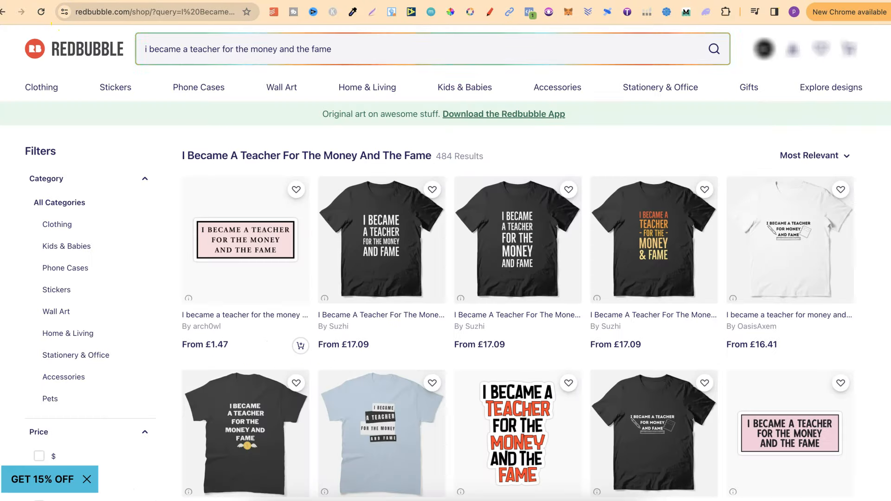
pyautogui.click(166, 49)
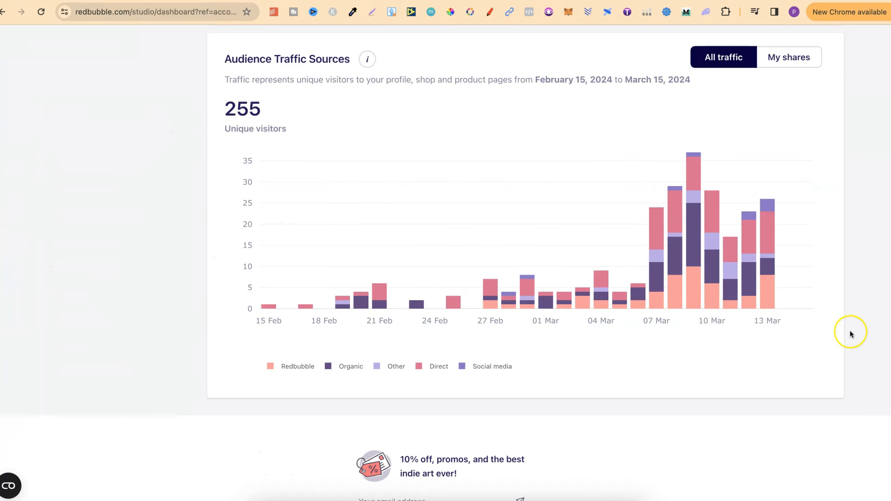
pyautogui.moveTo(851, 334)
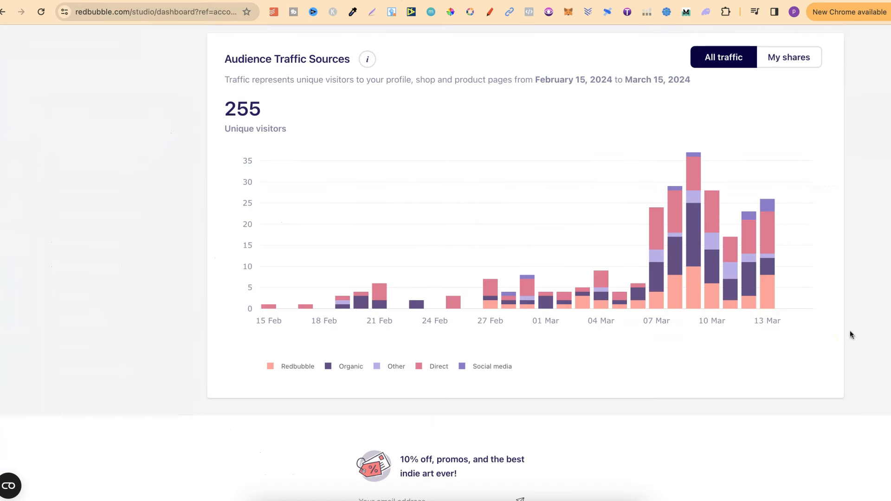
pyautogui.moveTo(790, 286)
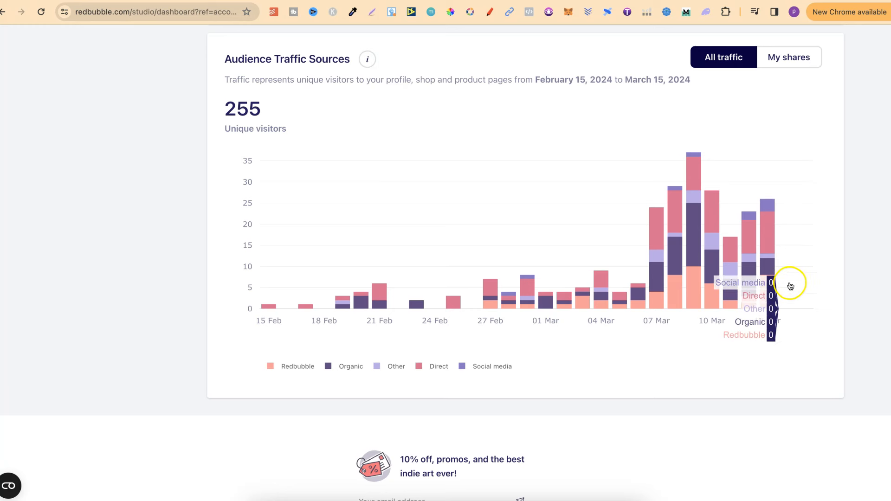
pyautogui.moveTo(767, 262)
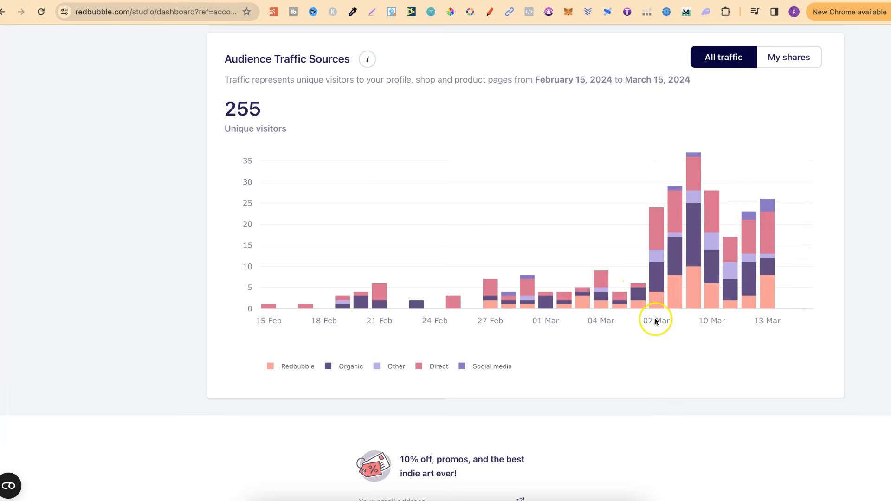
pyautogui.moveTo(656, 314)
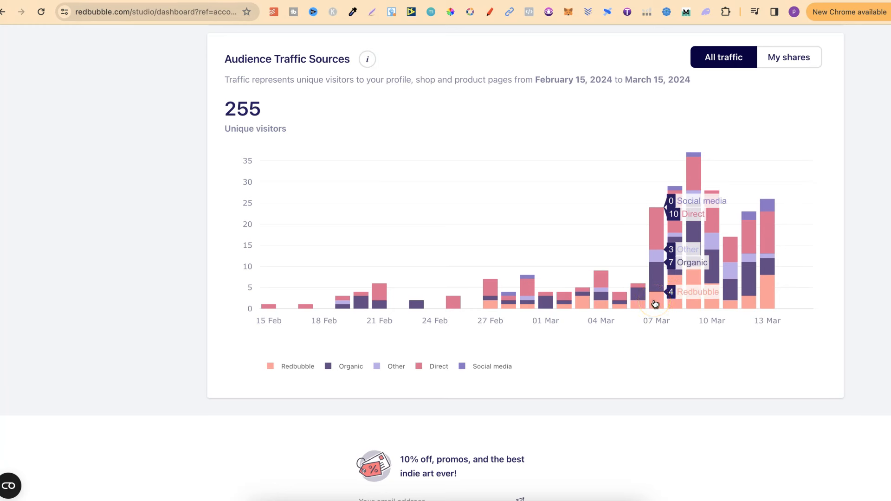
pyautogui.moveTo(613, 299)
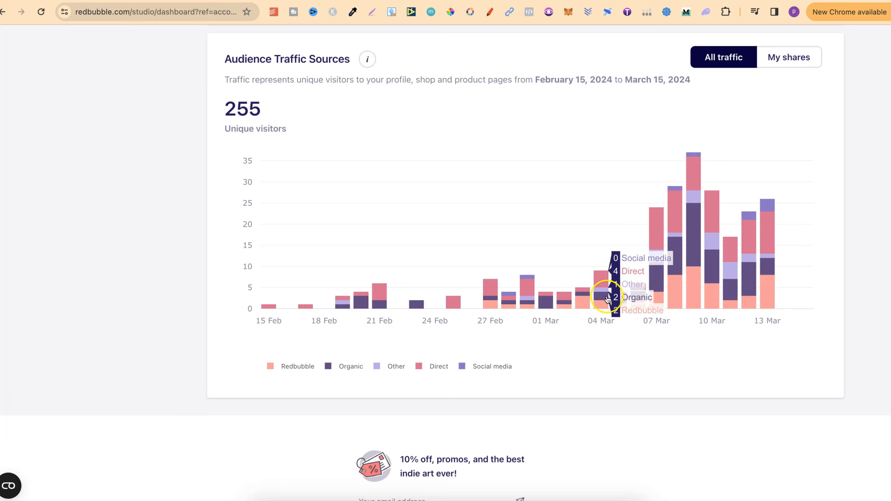
pyautogui.moveTo(698, 238)
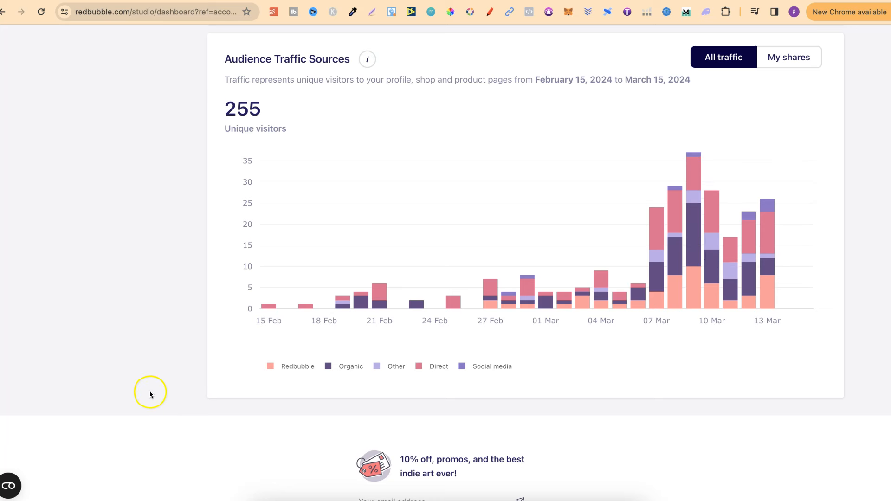
pyautogui.moveTo(687, 366)
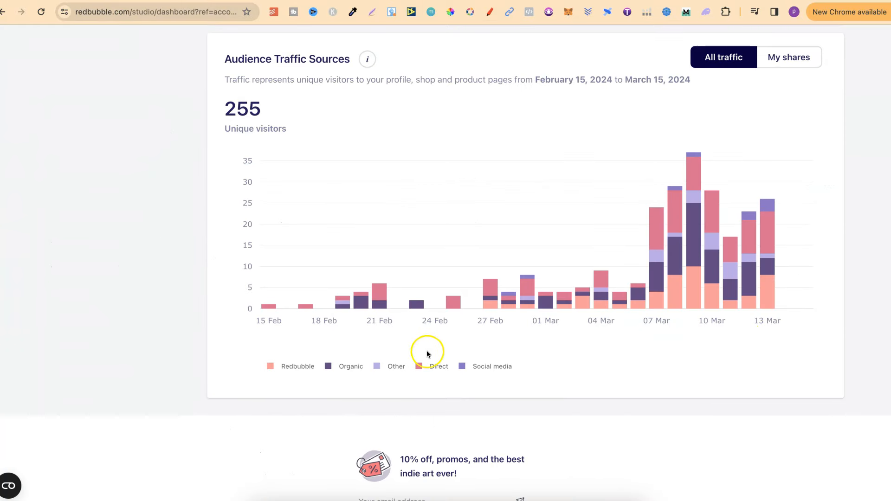
pyautogui.moveTo(694, 299)
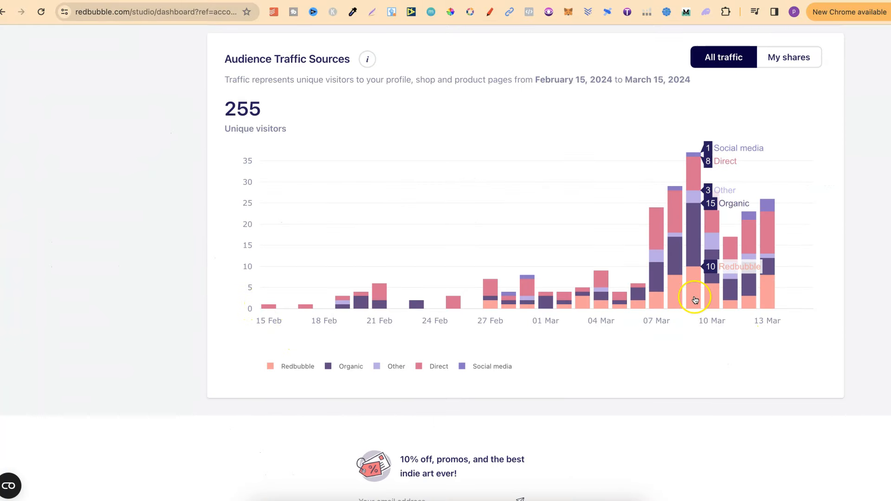
pyautogui.moveTo(841, 309)
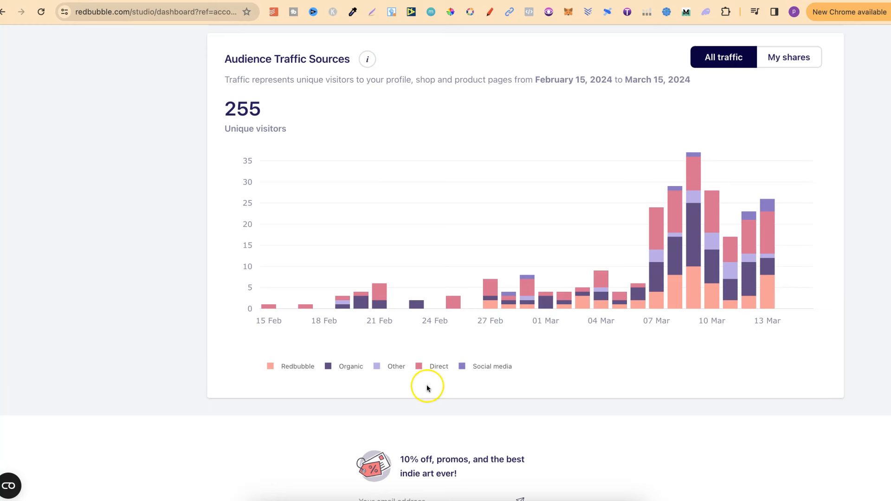
pyautogui.moveTo(648, 408)
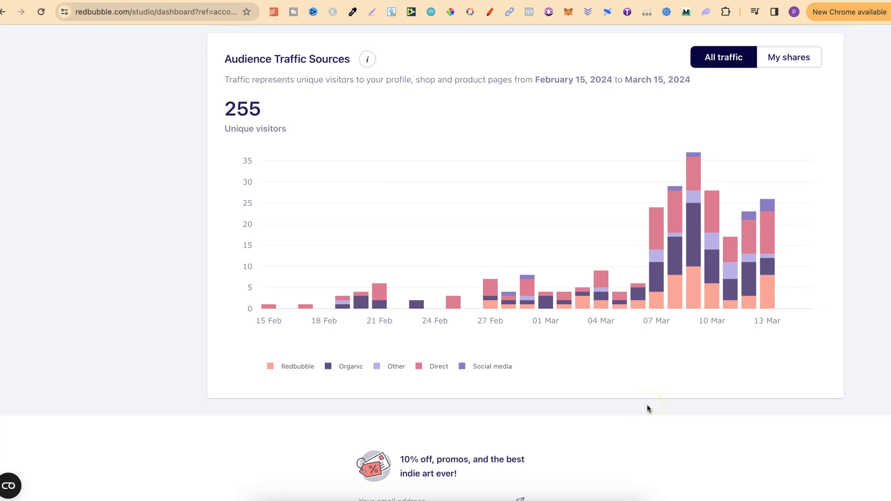
pyautogui.moveTo(648, 408)
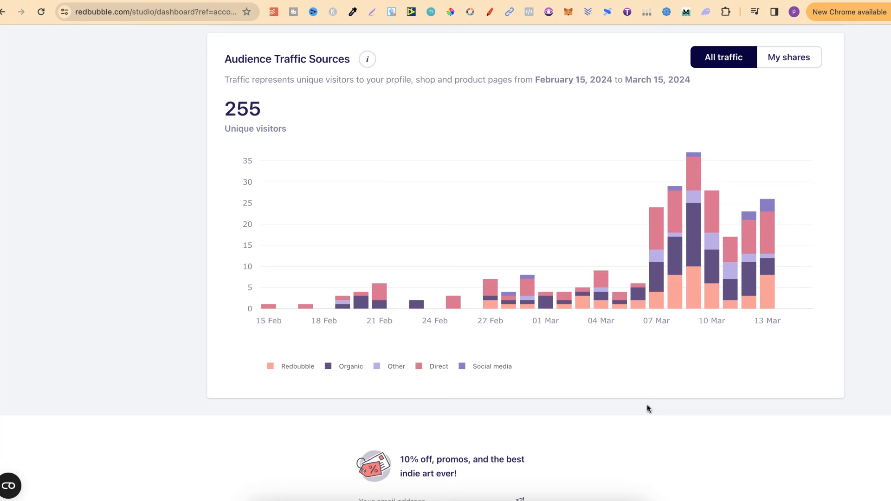
pyautogui.moveTo(653, 269)
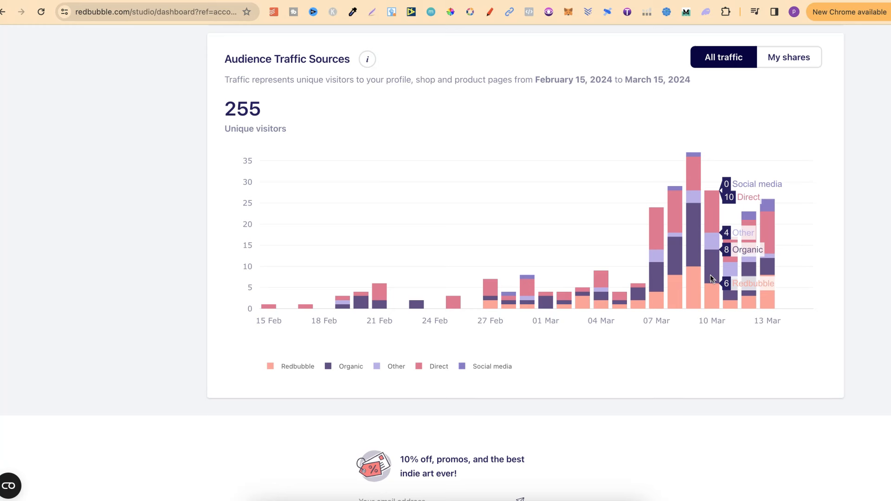
pyautogui.moveTo(790, 361)
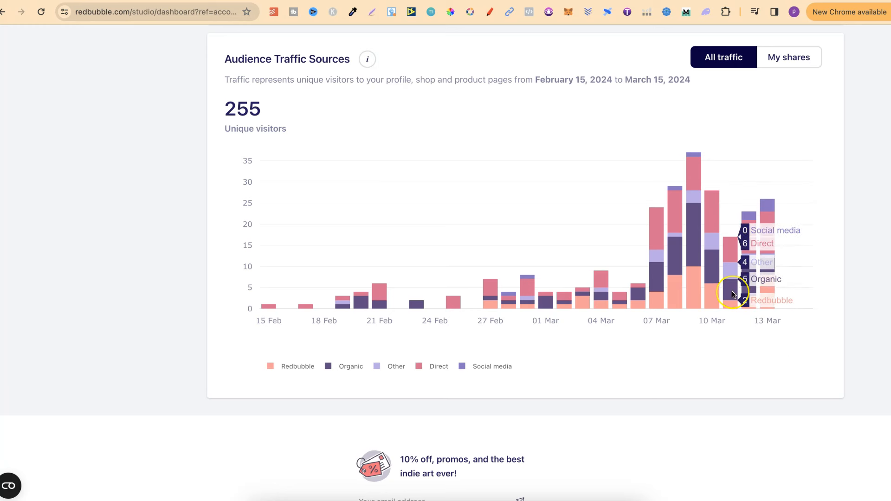
pyautogui.moveTo(730, 293)
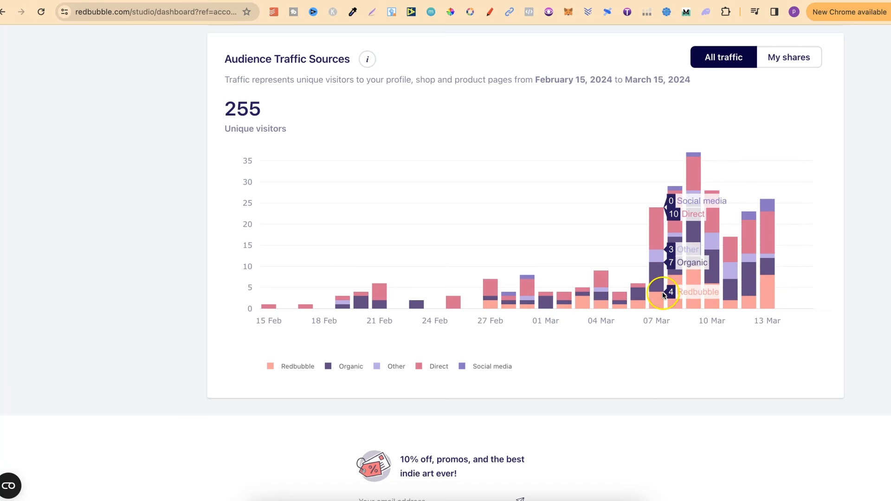
pyautogui.moveTo(597, 306)
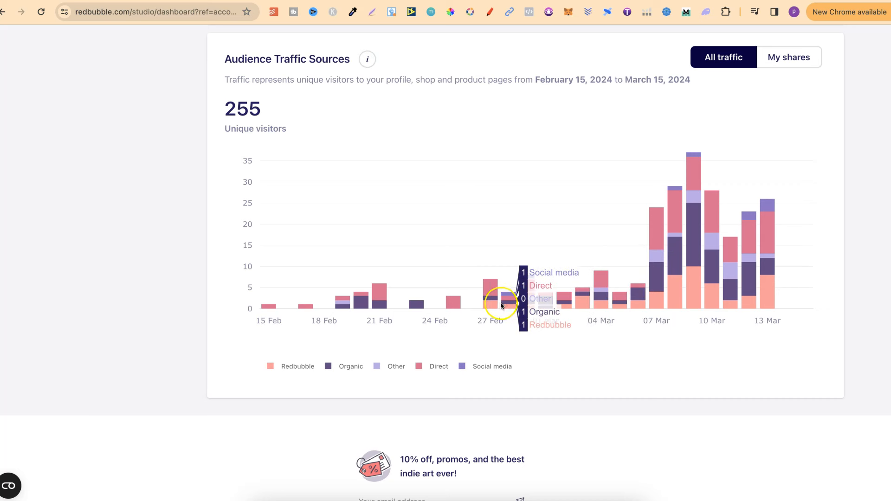
pyautogui.moveTo(521, 303)
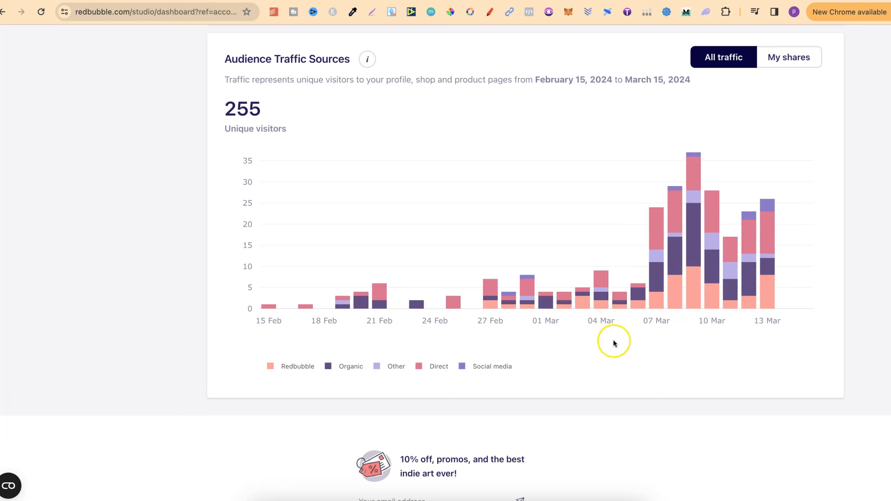
pyautogui.moveTo(676, 287)
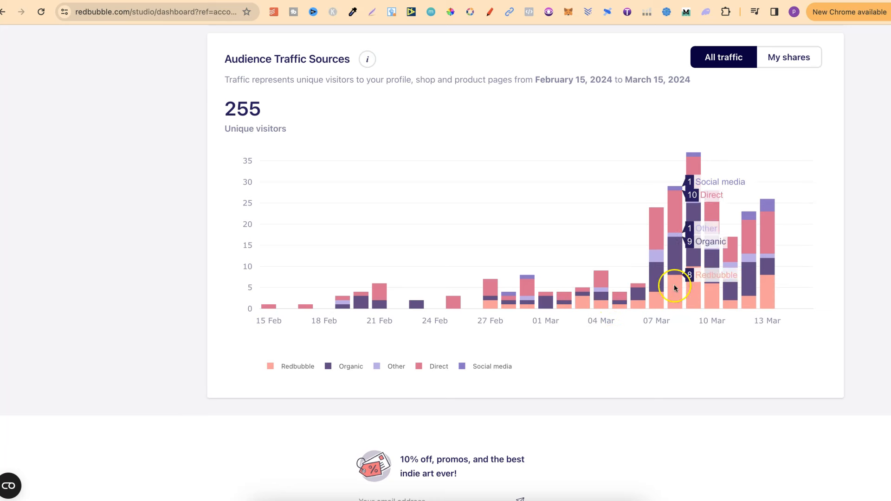
pyautogui.moveTo(748, 278)
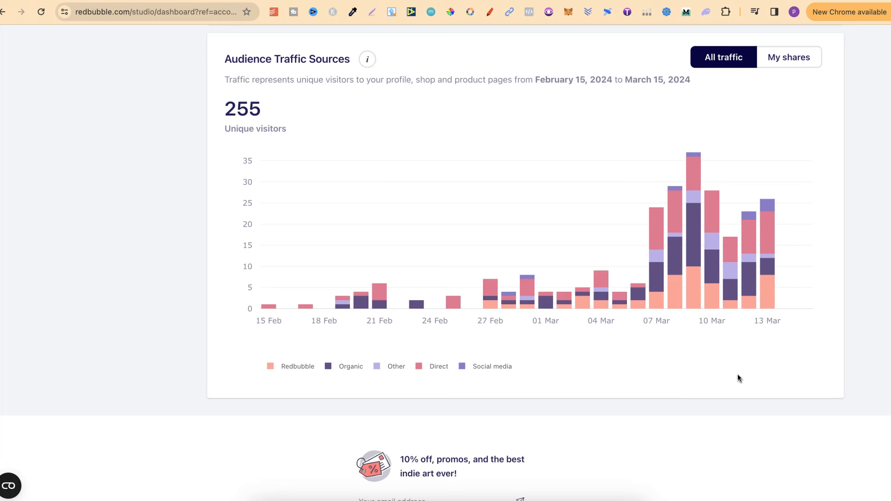
pyautogui.moveTo(731, 287)
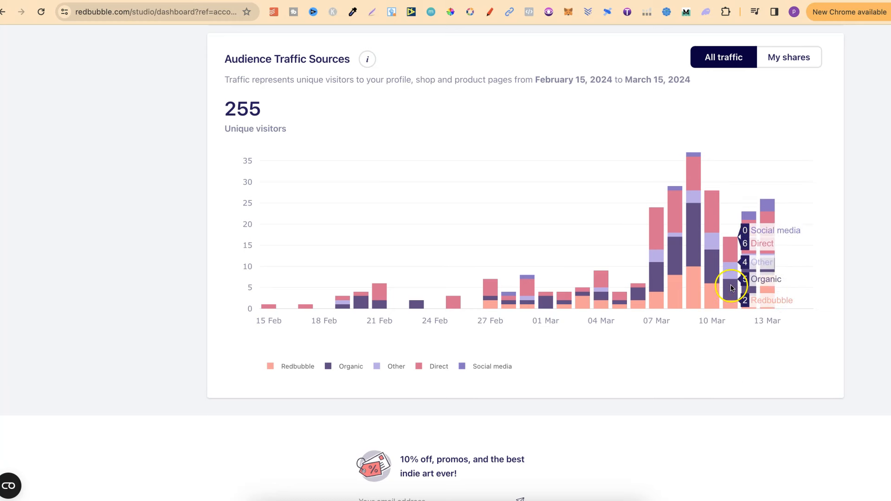
# - Show the £4.45 Earnings Summary for February 15 to March 15, 2024
pyautogui.scroll(-3)
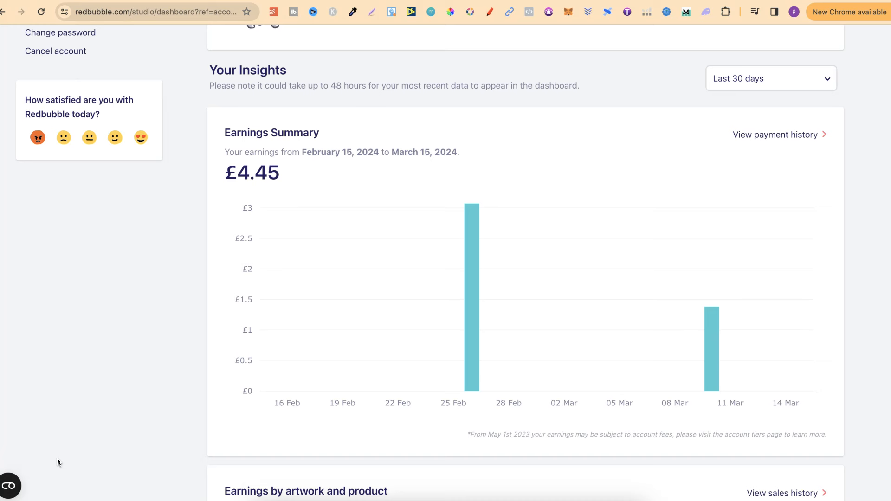
pyautogui.moveTo(876, 213)
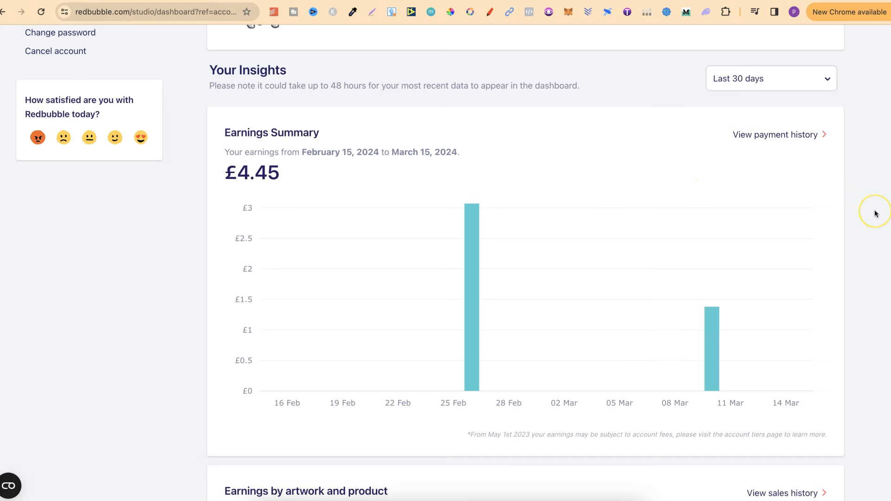
pyautogui.moveTo(875, 215)
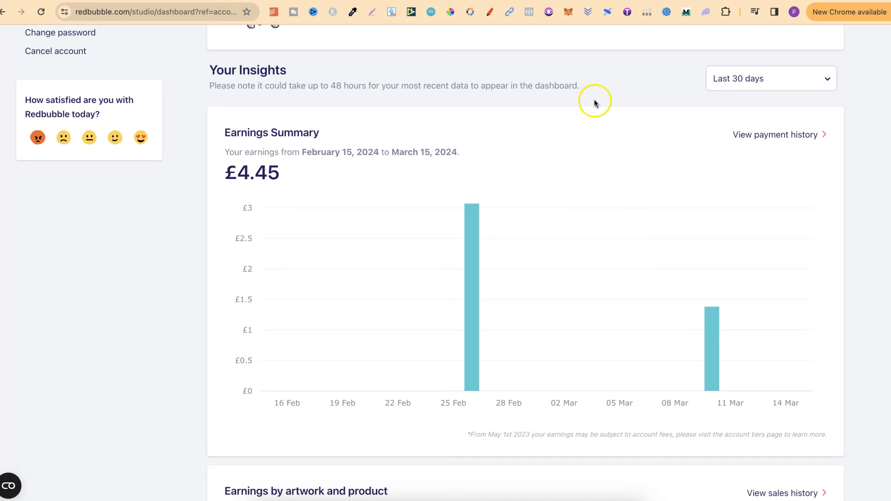
pyautogui.moveTo(127, 352)
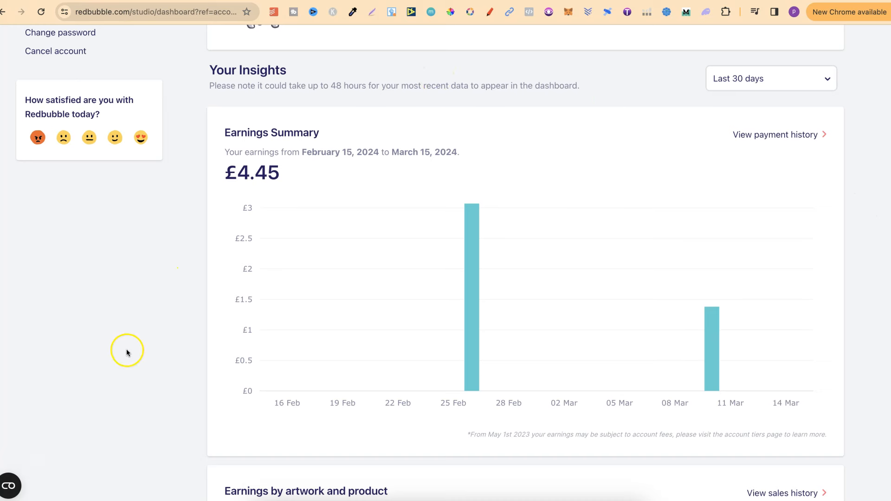
pyautogui.moveTo(51, 459)
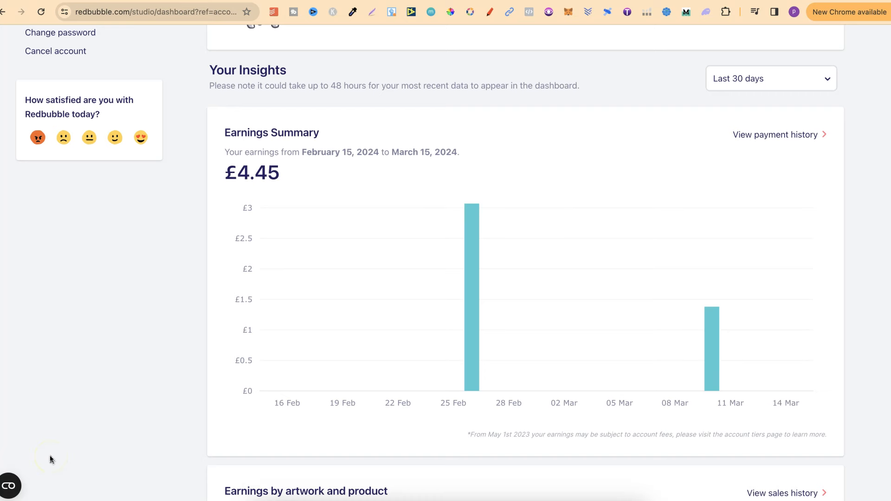